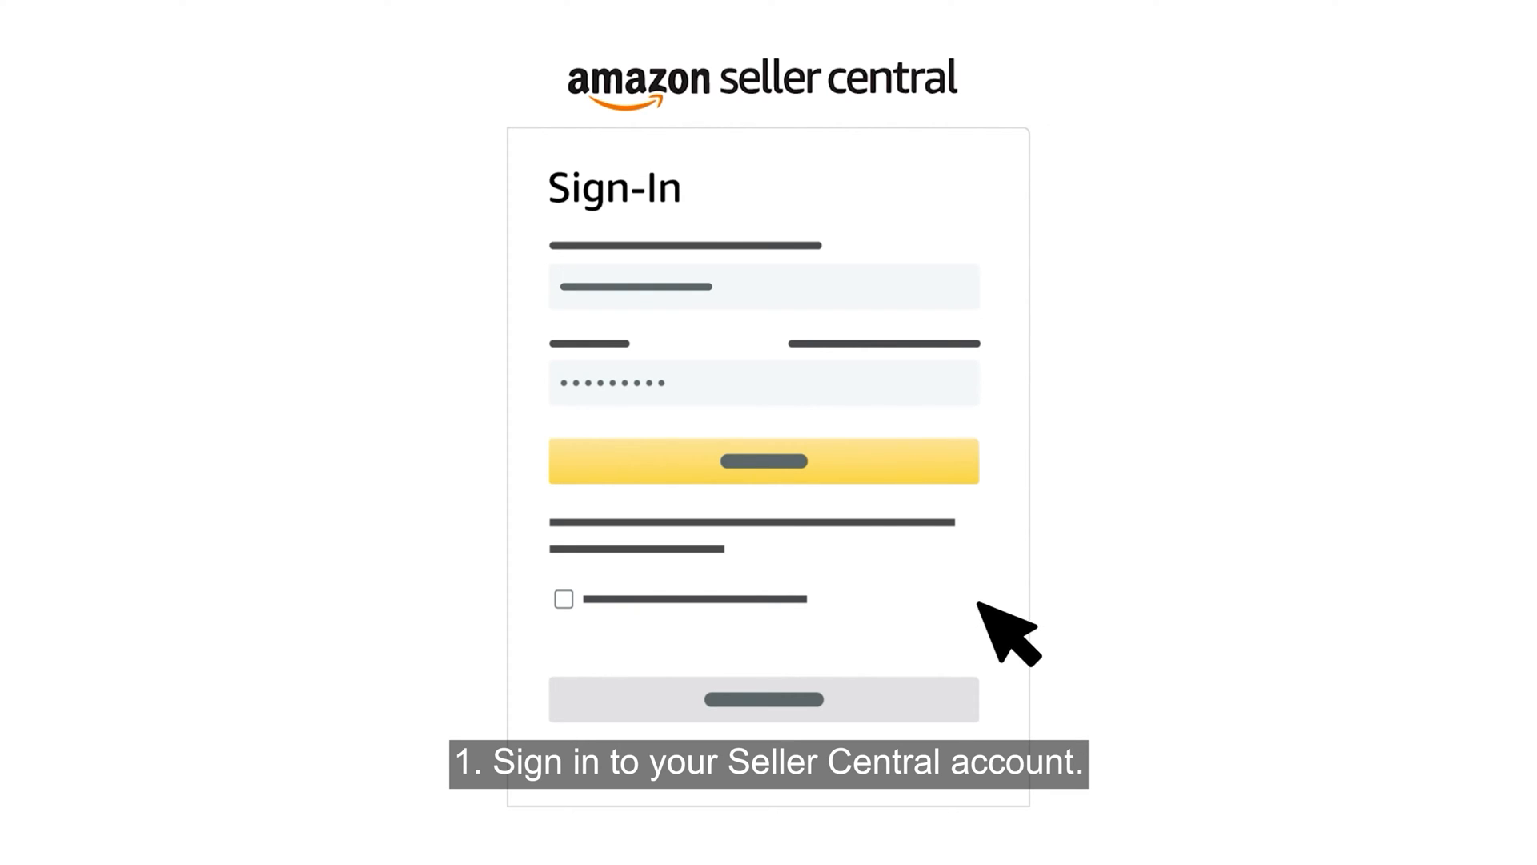
- Sign in to the seller account to reach the sales and alerts dashboard
{"action": "left_click", "coordinate": [764, 462]}
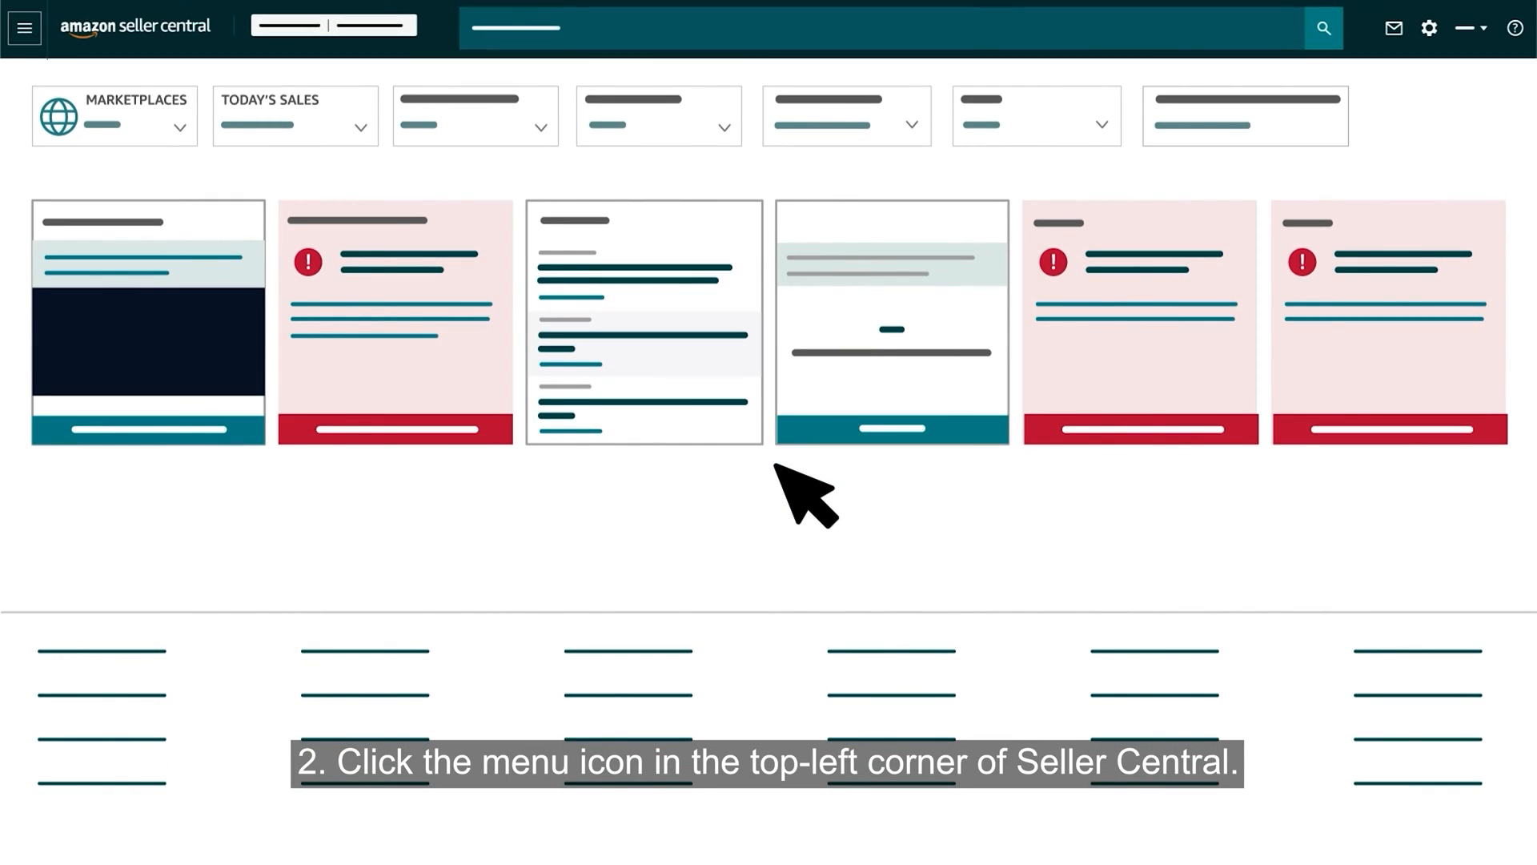
{"action": "mouse_move", "coordinate": [23, 28]}
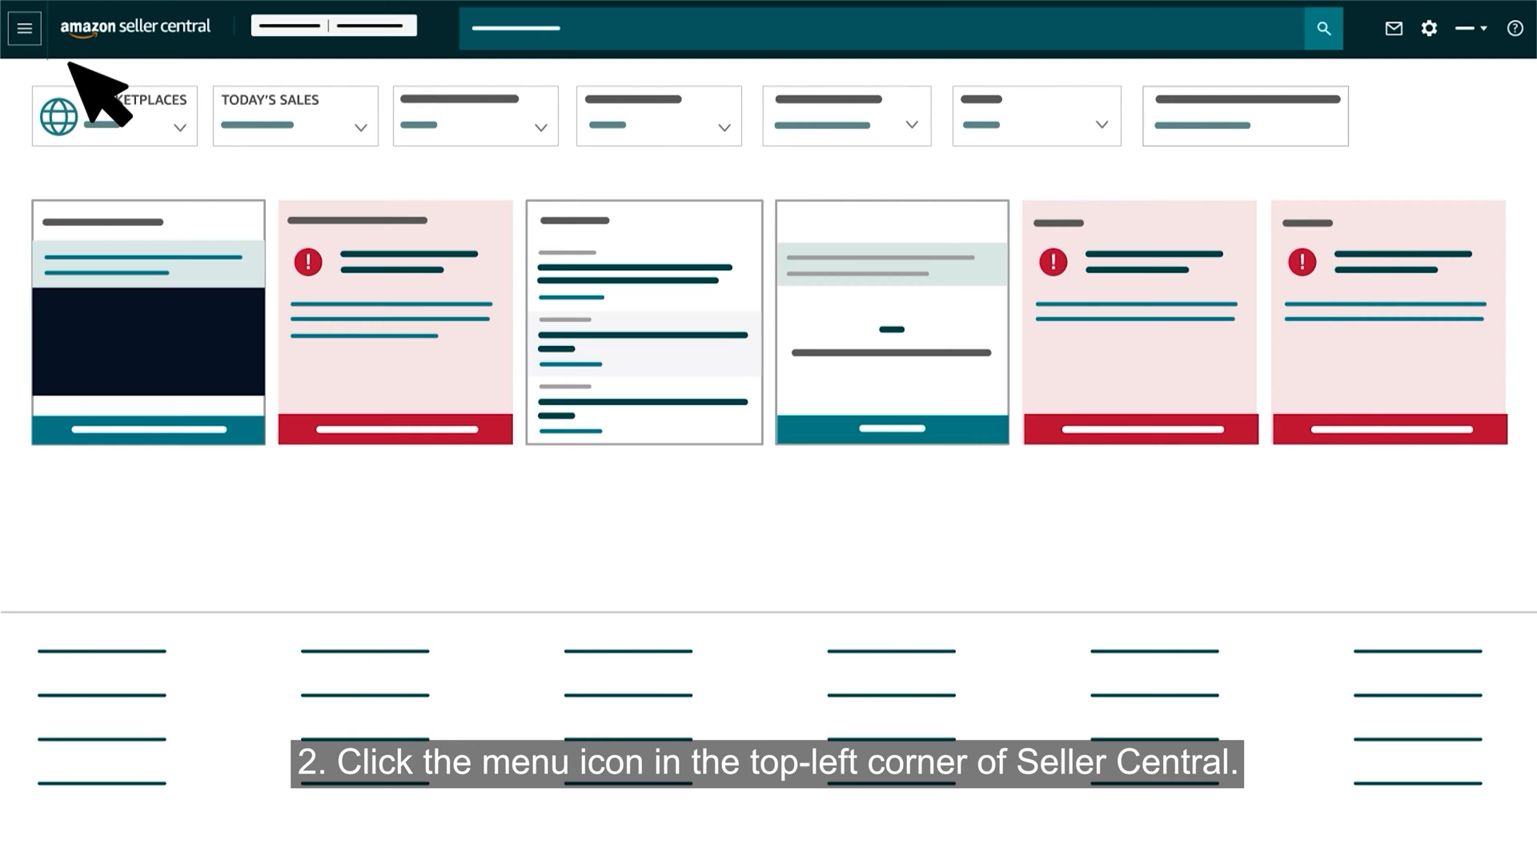
- Navigate through the main menu's Advertising section to the Promotions page
{"action": "left_click", "coordinate": [23, 27]}
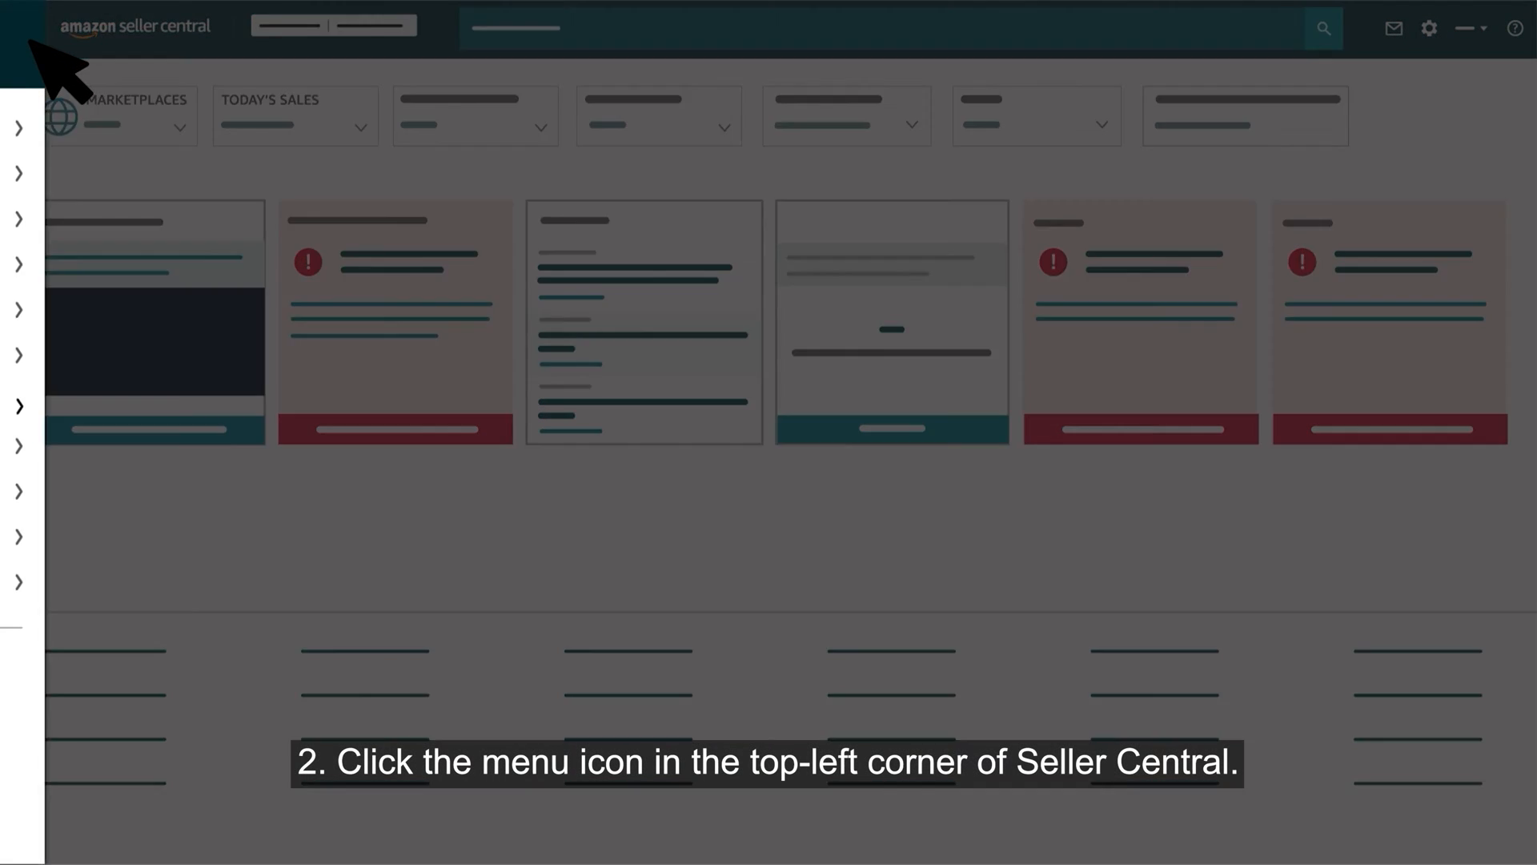
{"action": "left_click", "coordinate": [20, 26]}
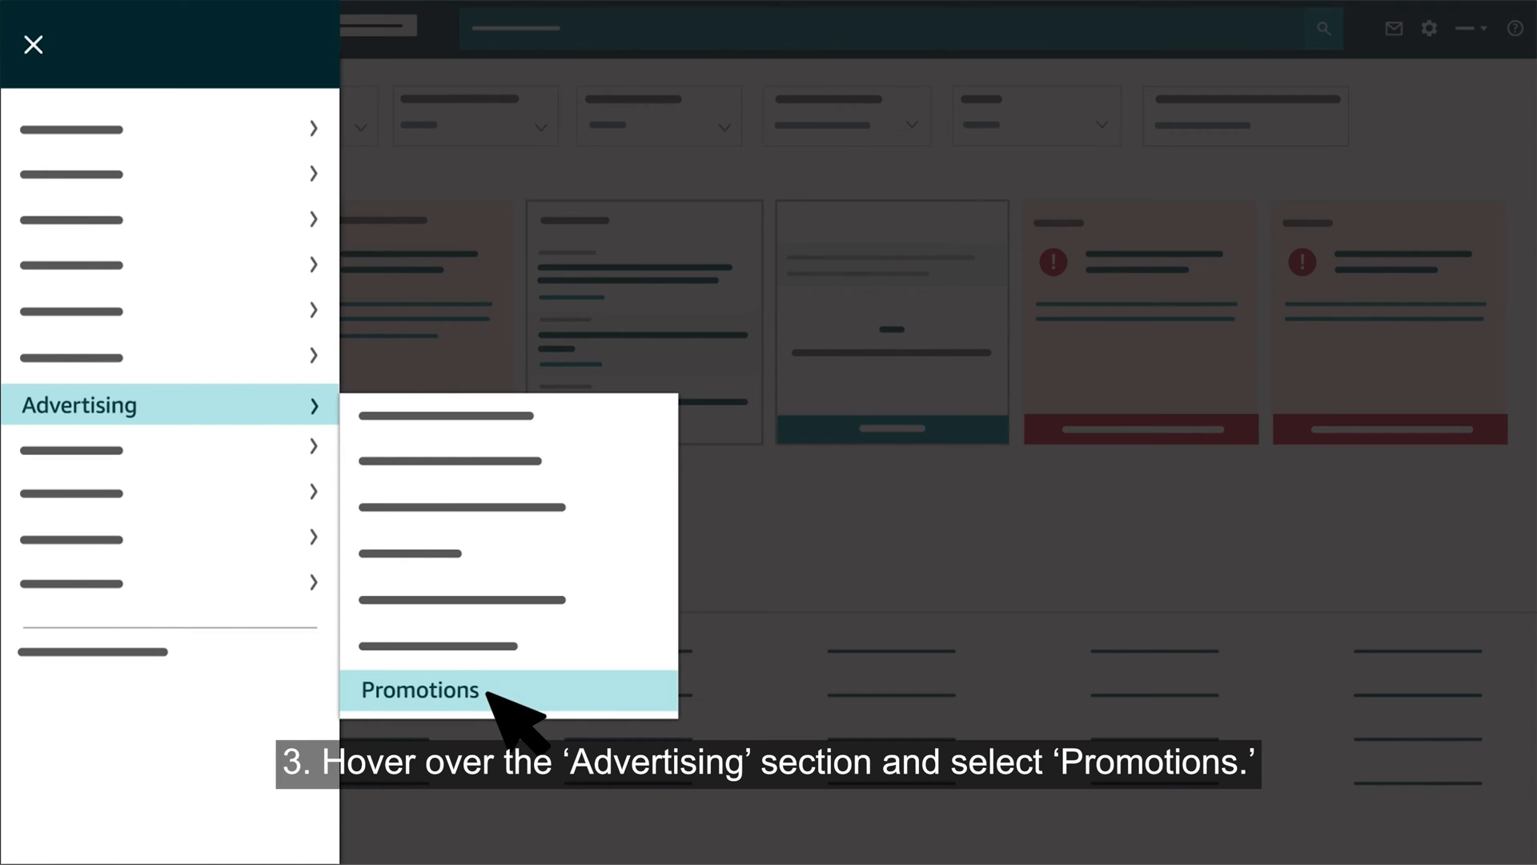
{"action": "left_click", "coordinate": [418, 689]}
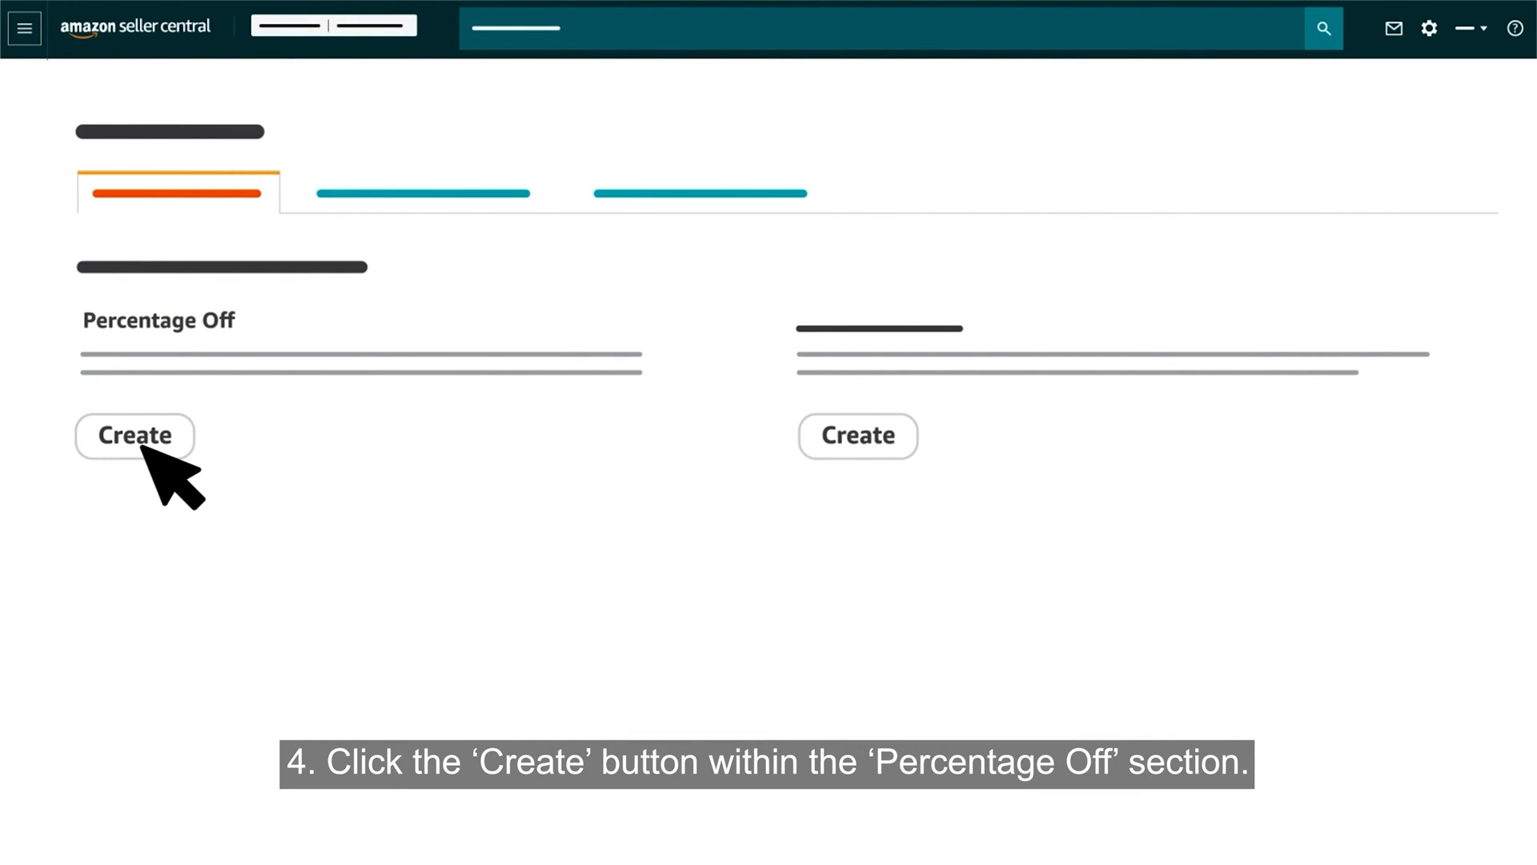
- Open the Create a promotion form for a Percentage Off promotion
{"action": "left_click", "coordinate": [135, 436]}
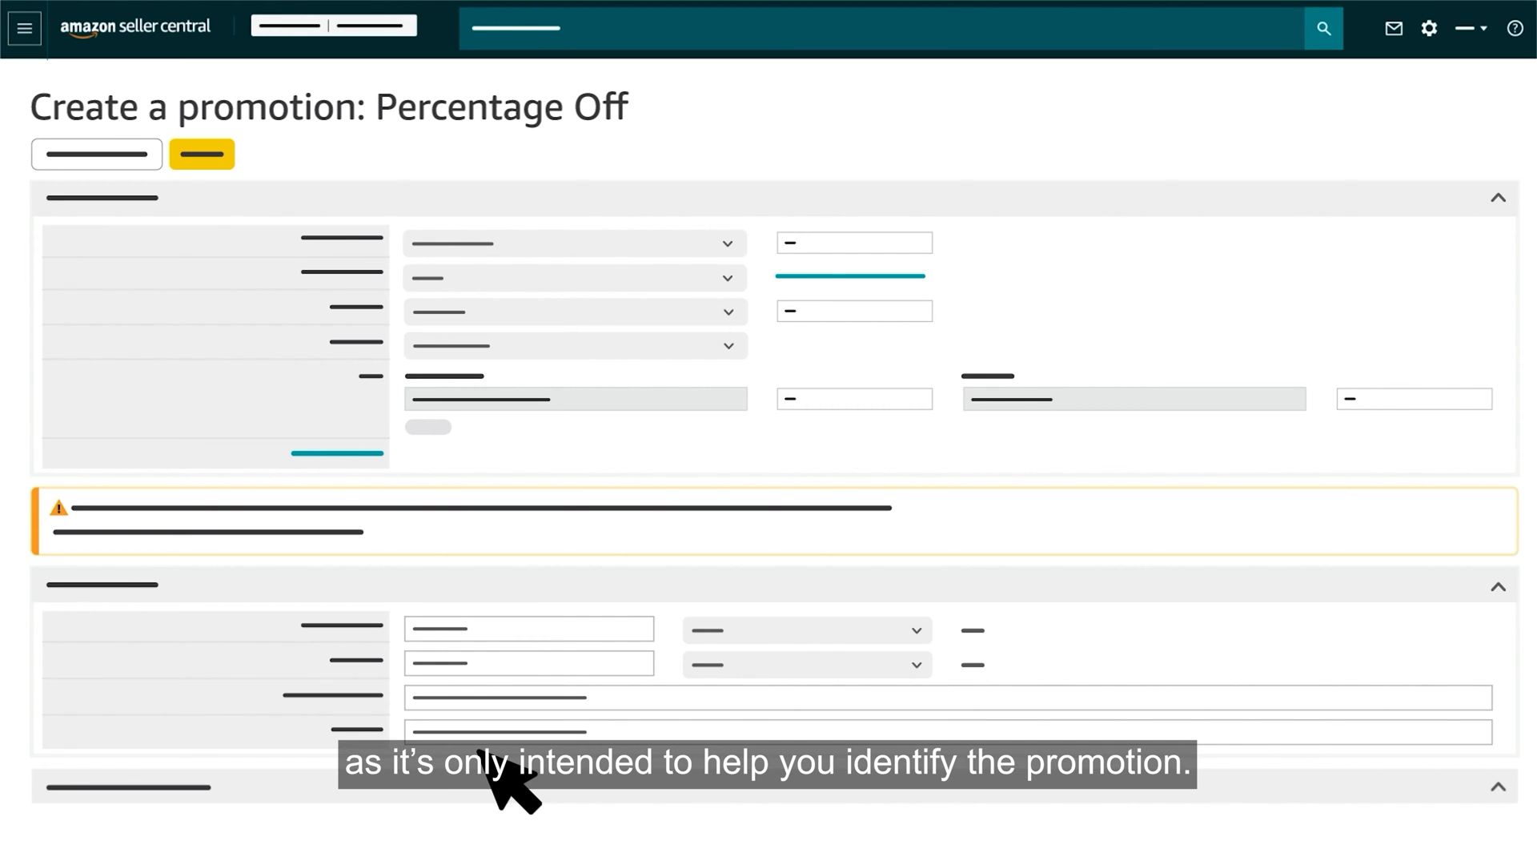
{"action": "scroll", "scroll_direction": "down", "scroll_amount": 3}
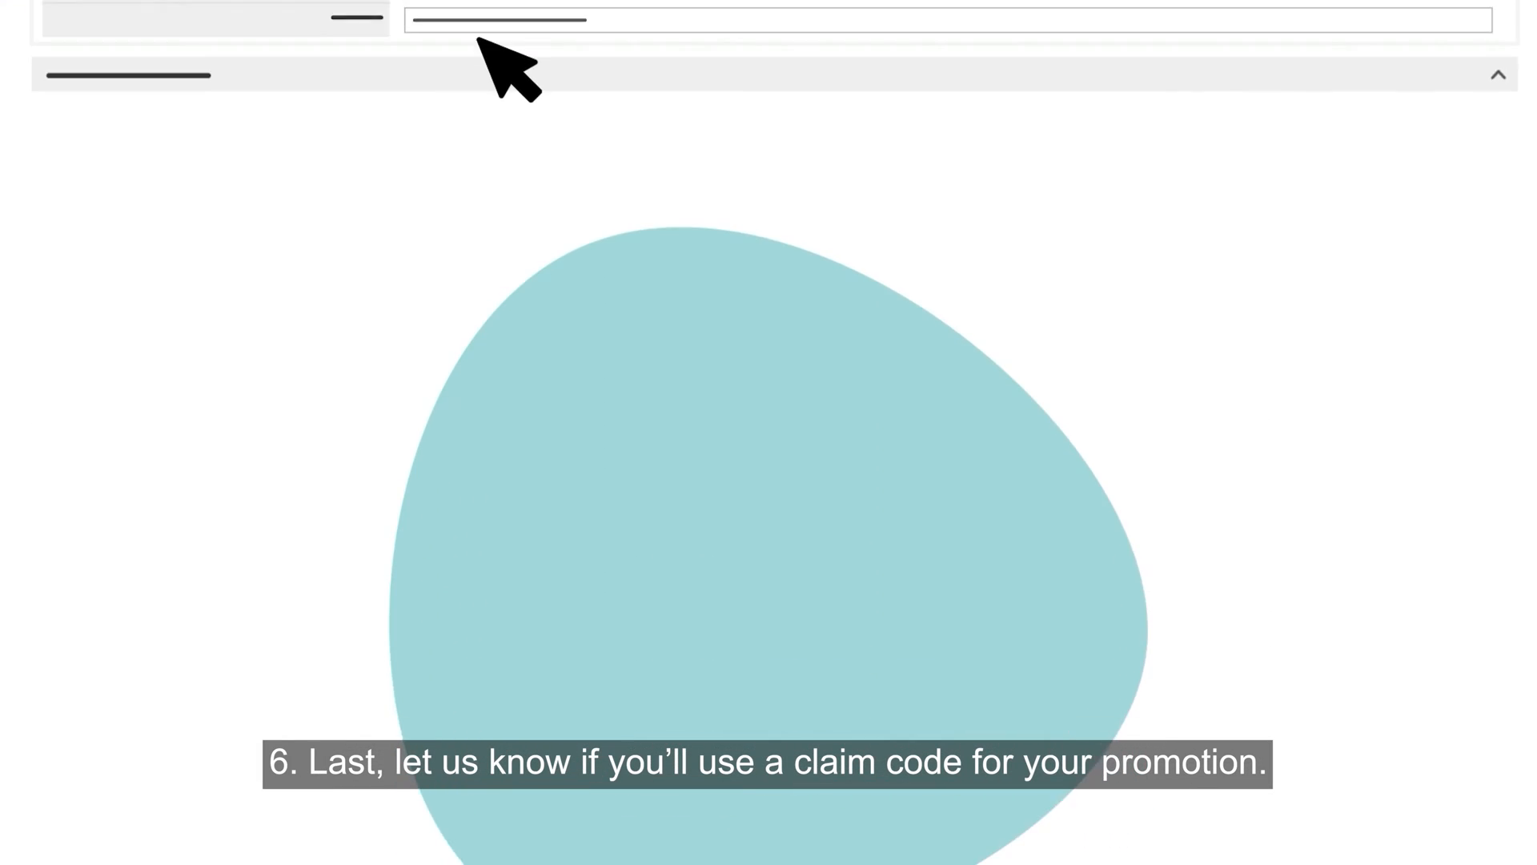
{"action": "scroll", "scroll_direction": "down", "scroll_amount": 3}
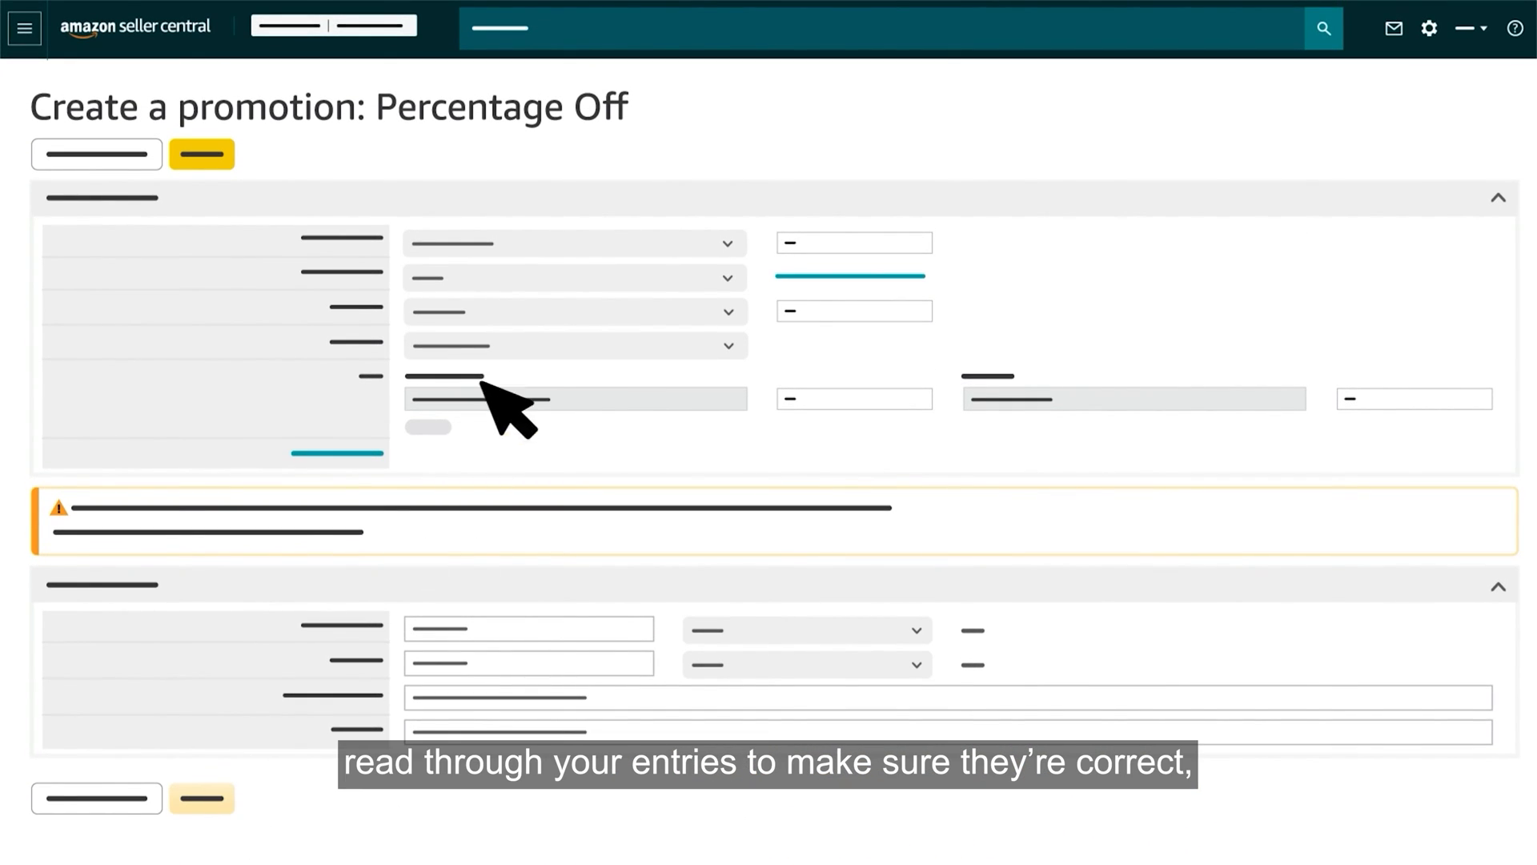
{"action": "mouse_move", "coordinate": [608, 775]}
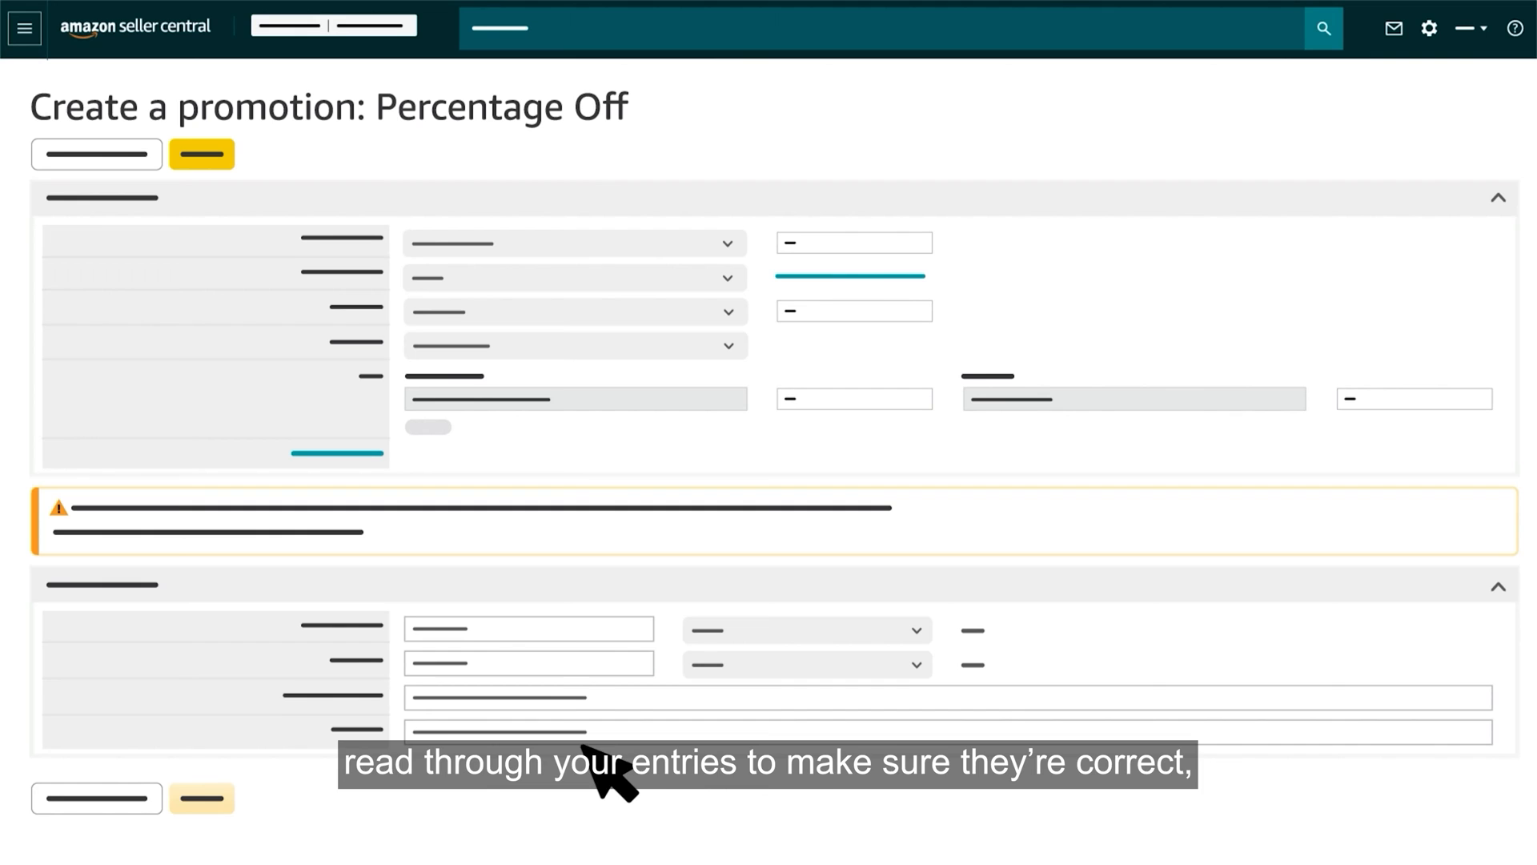